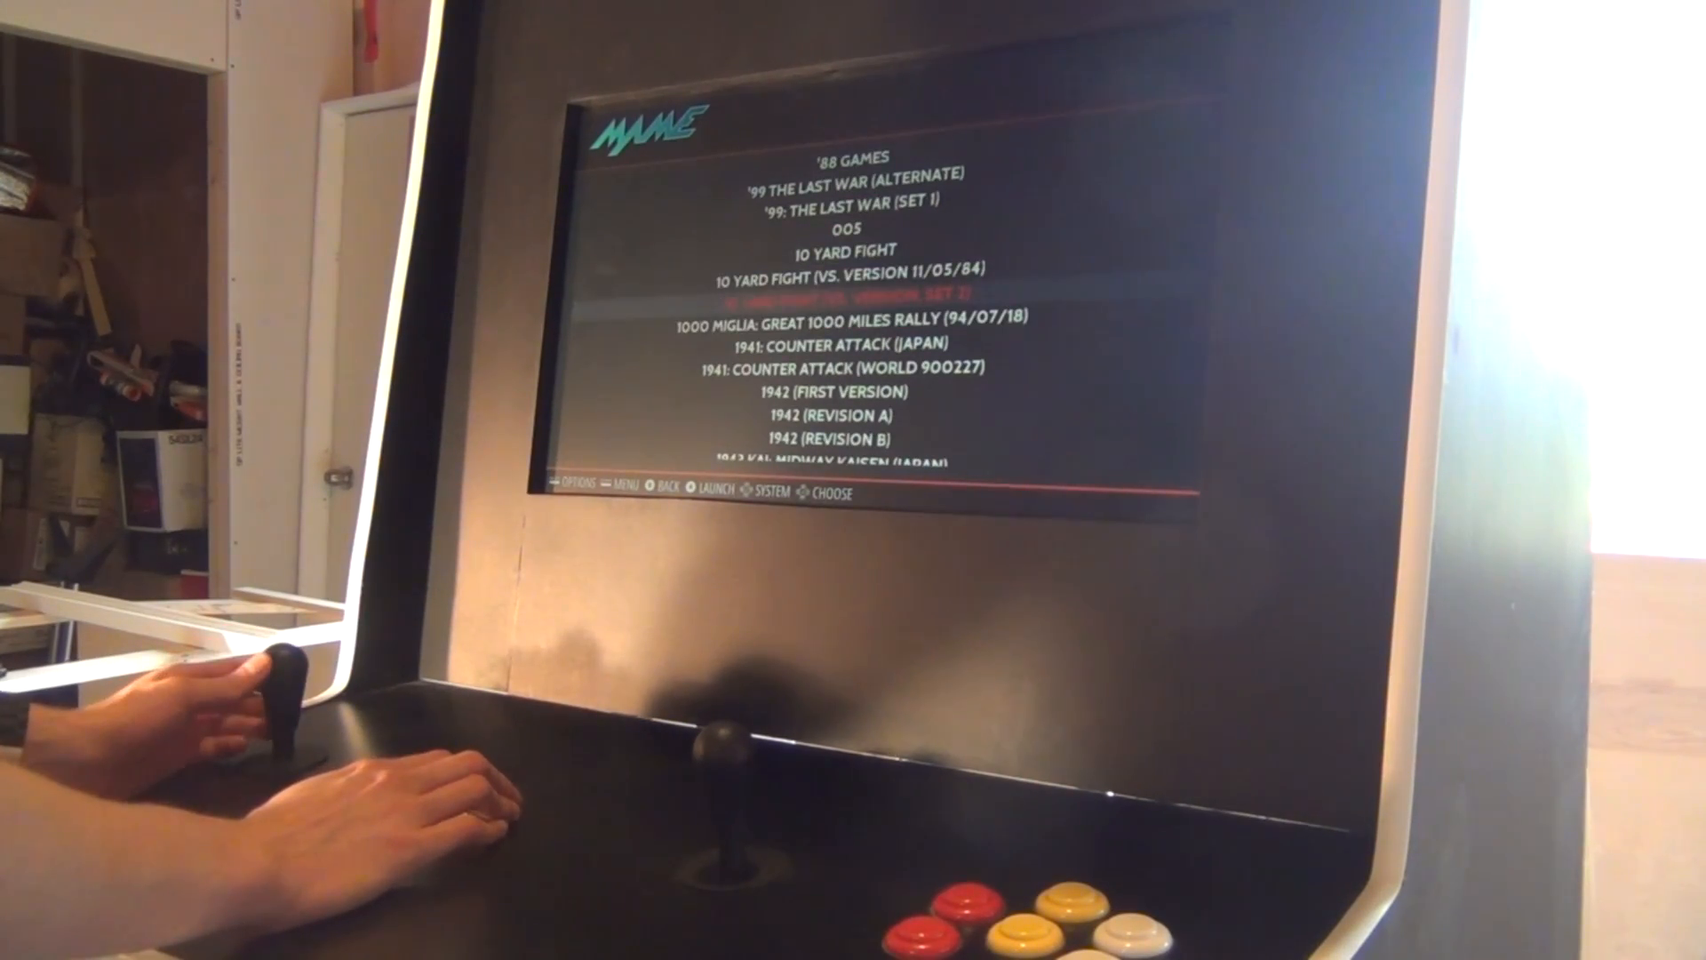
pyautogui.scroll(-3)
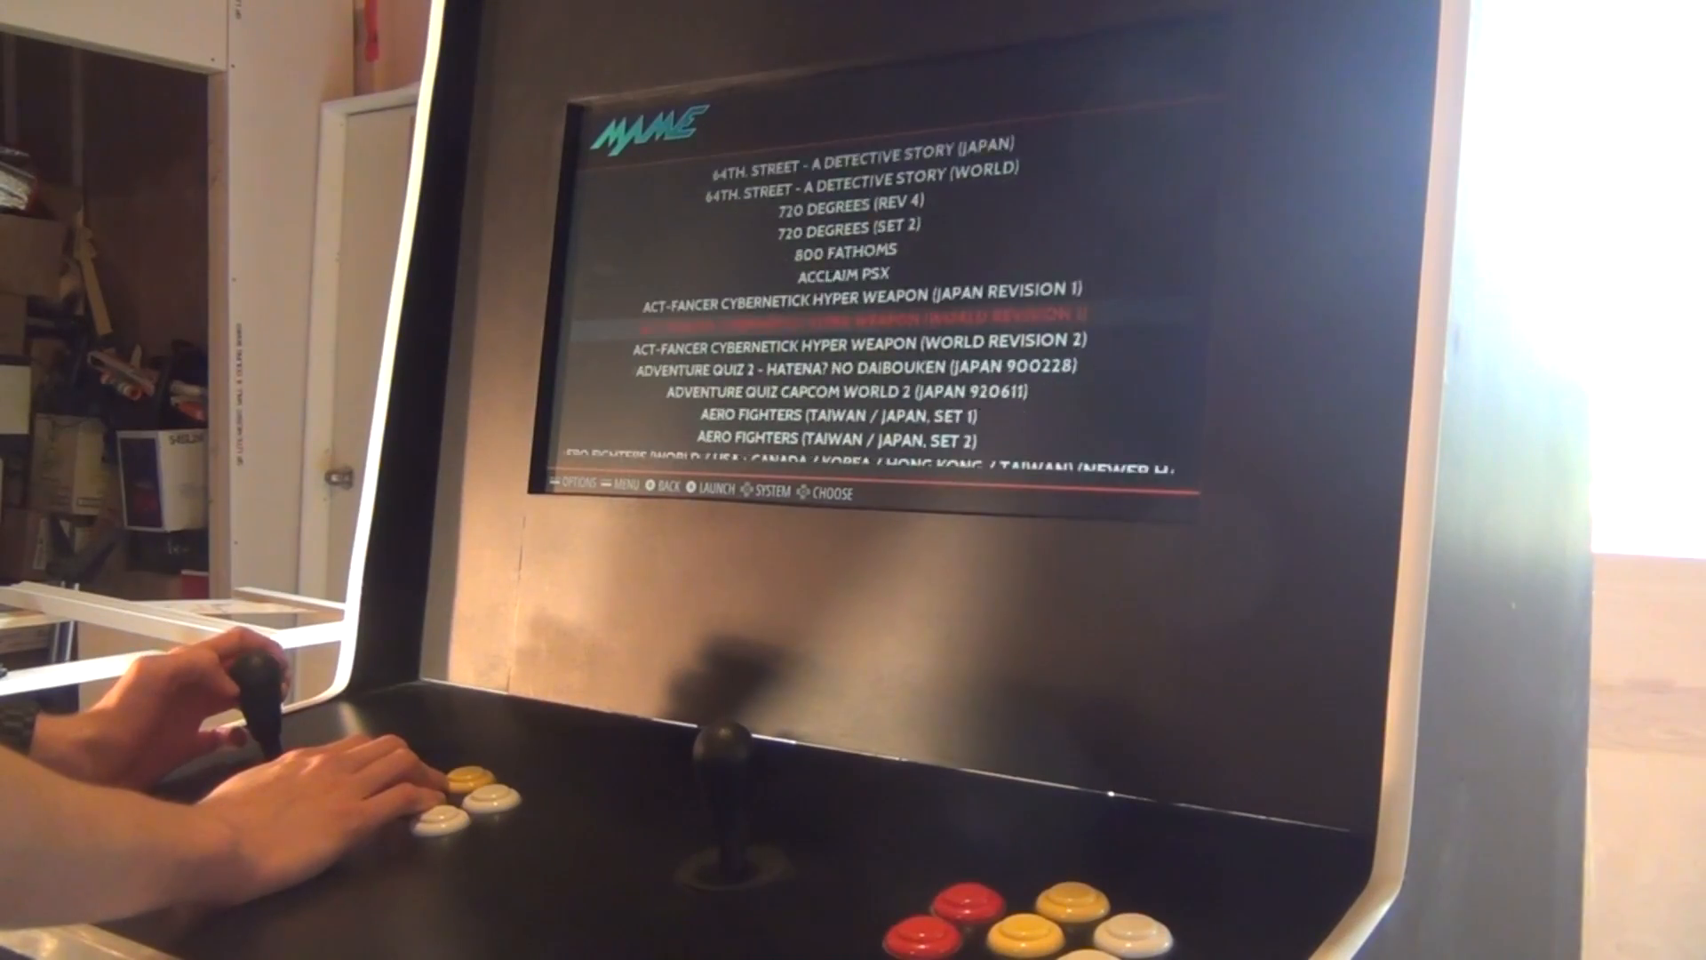
pyautogui.scroll(-3)
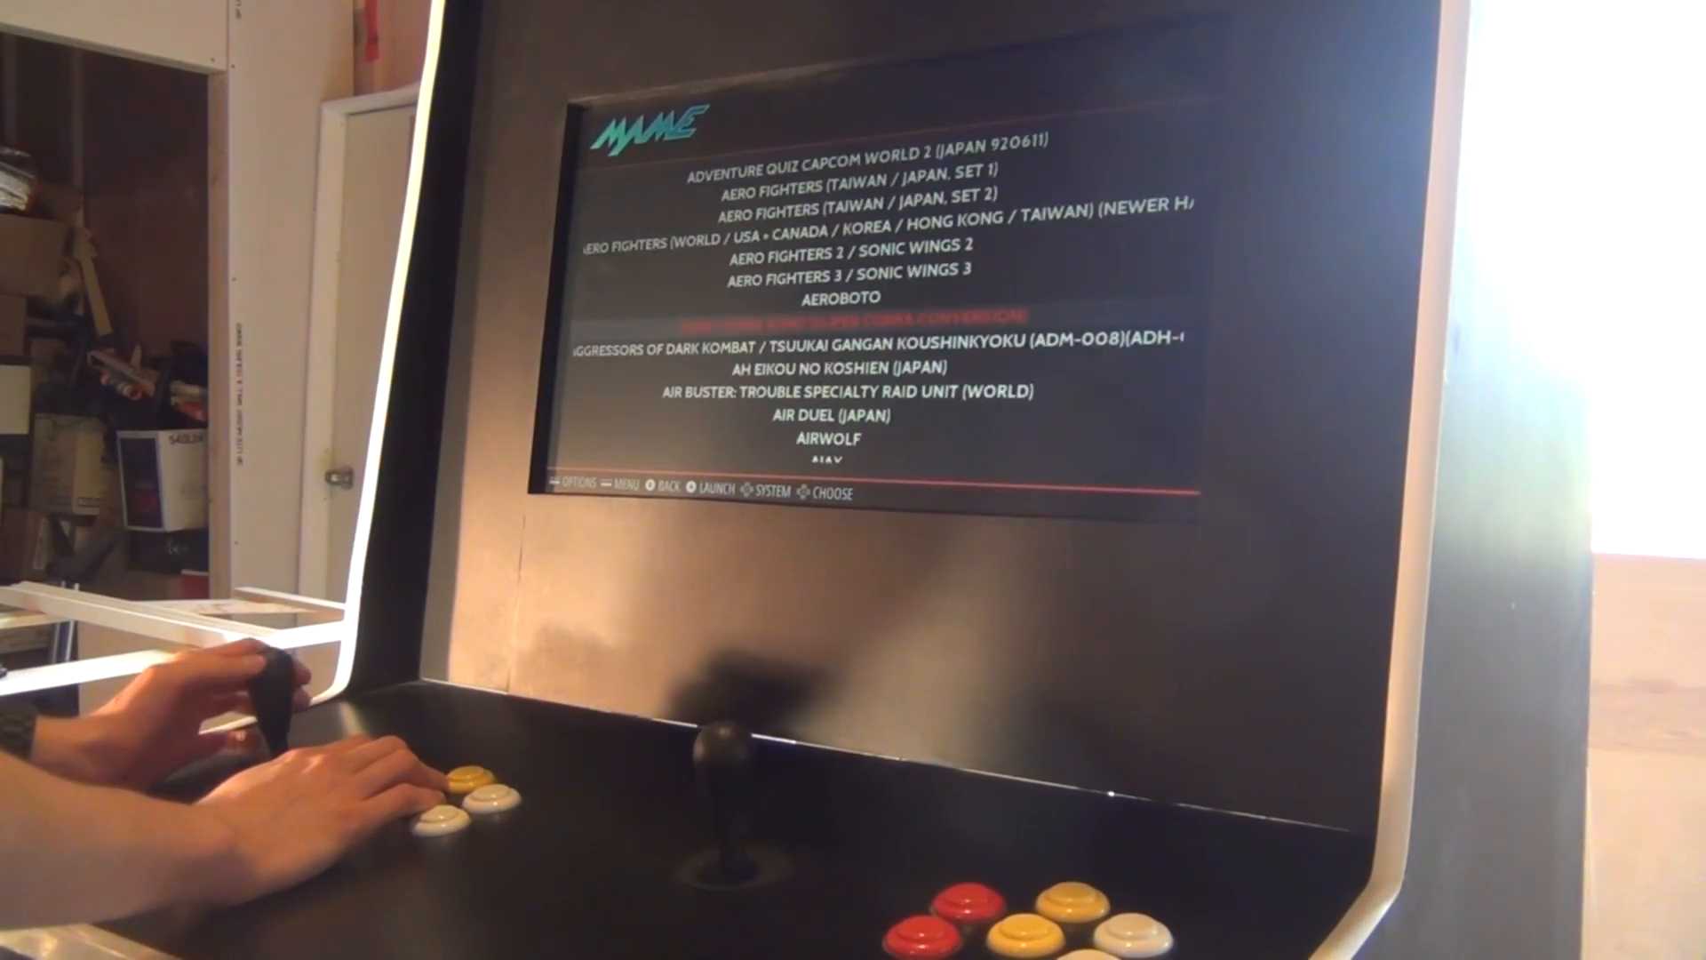
pyautogui.scroll(-3)
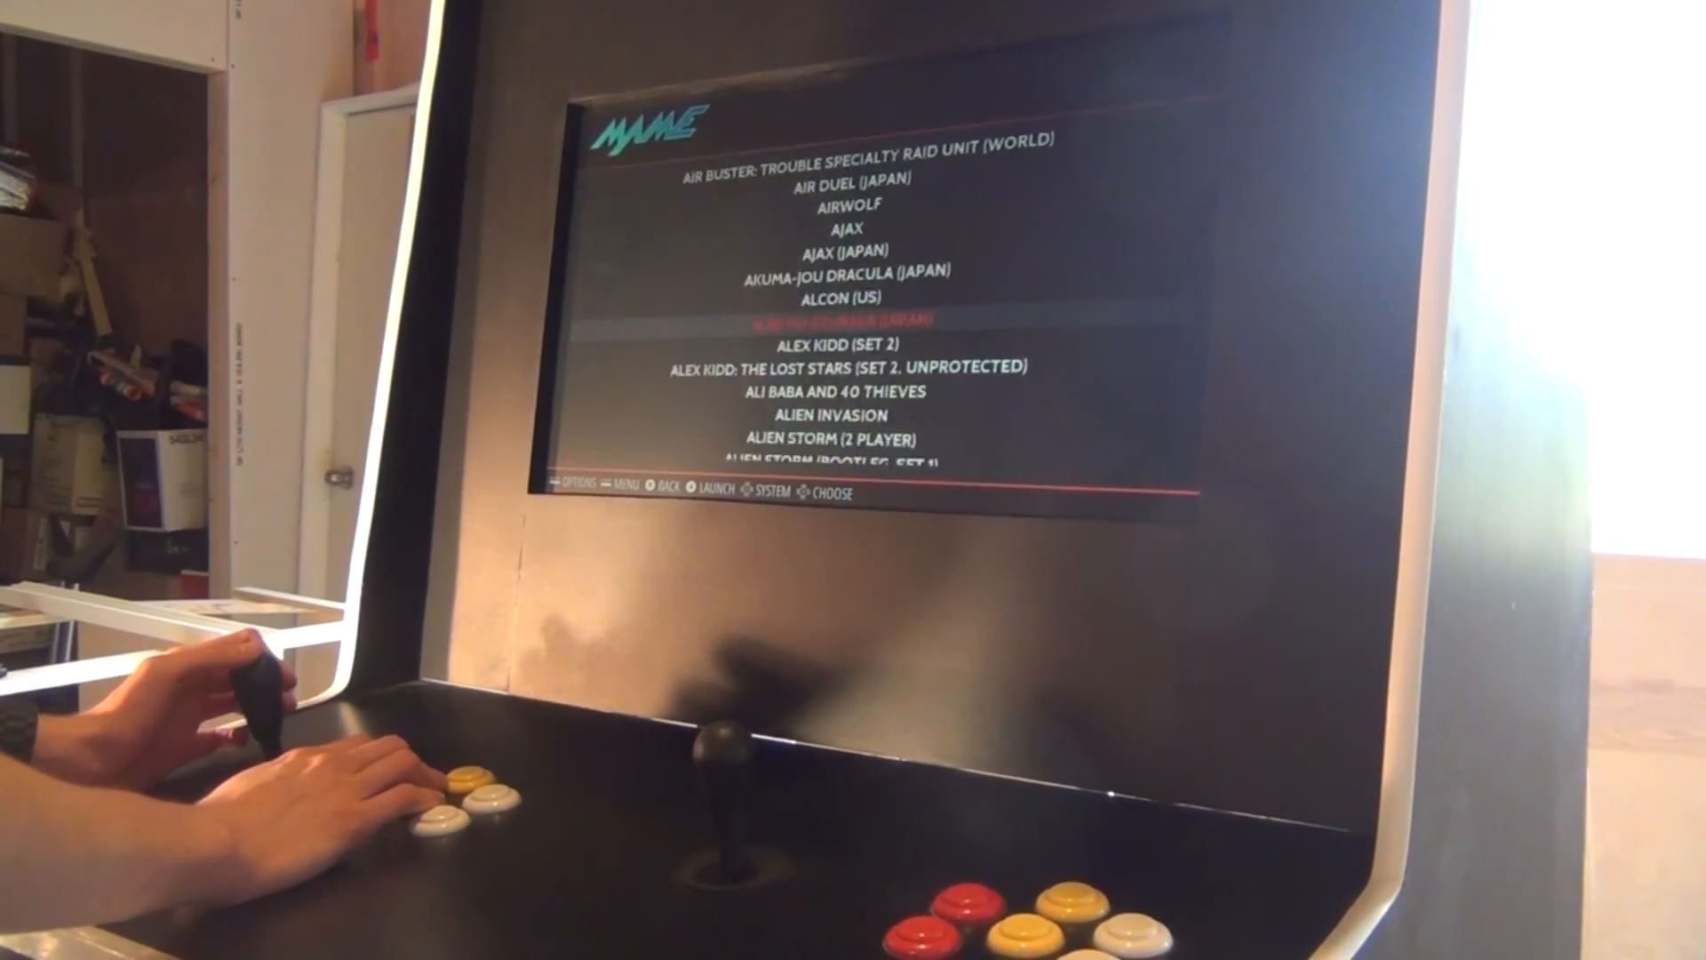
pyautogui.scroll(-3)
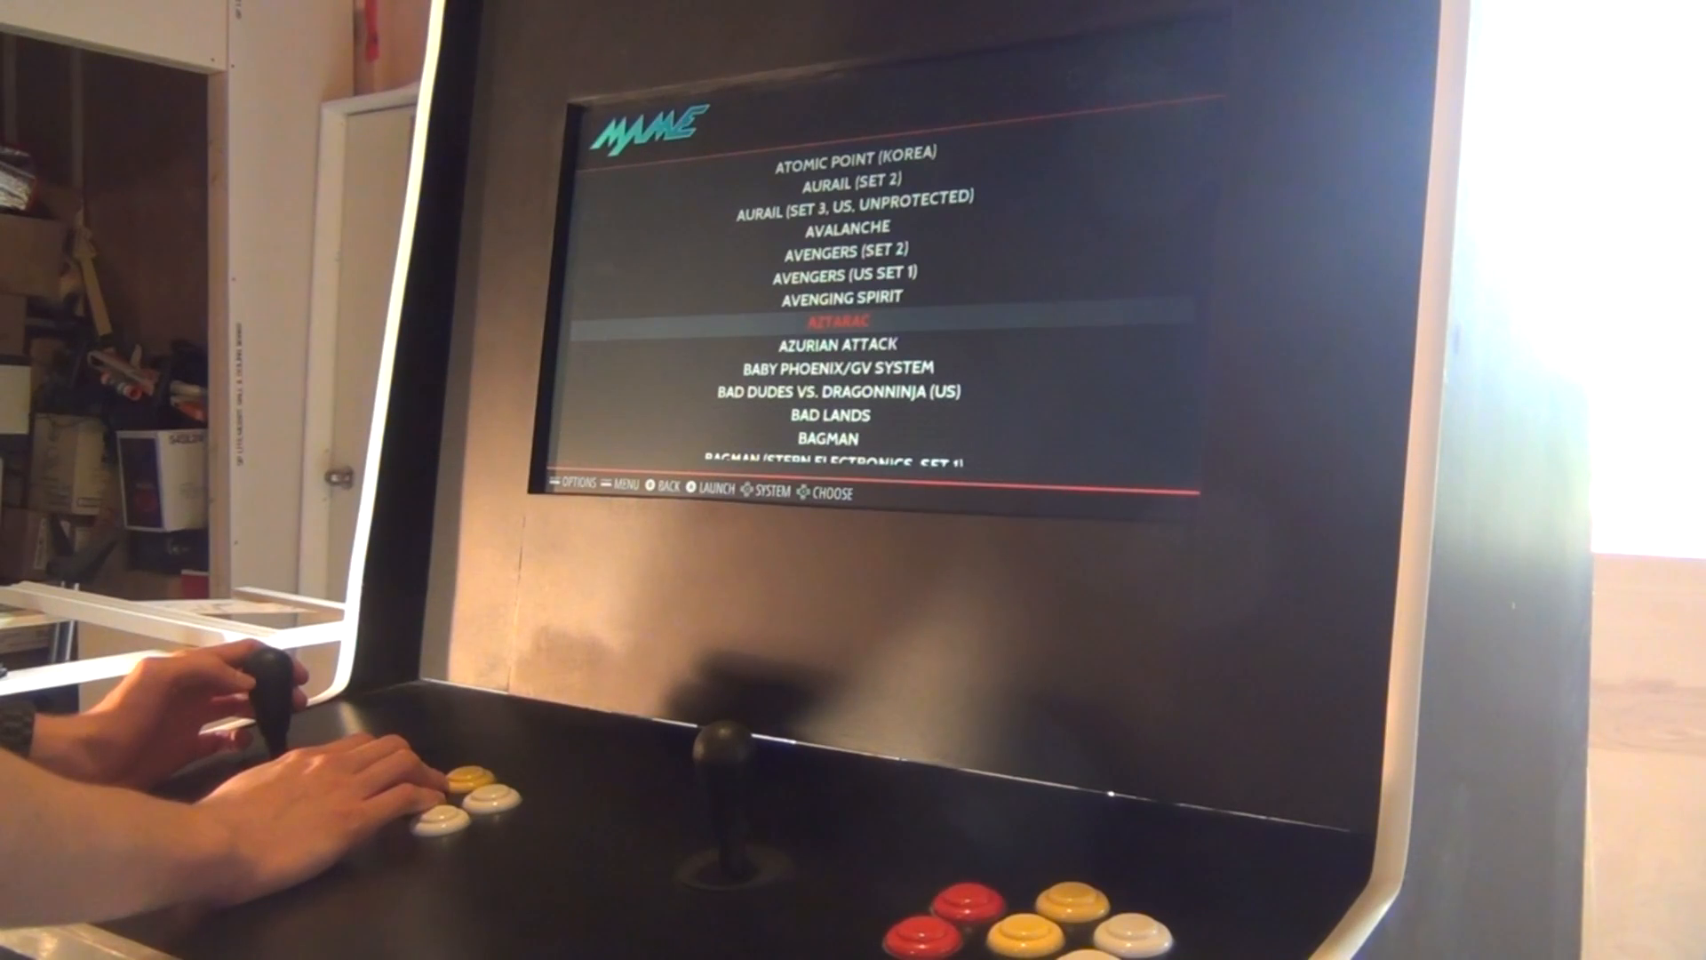
pyautogui.scroll(-3)
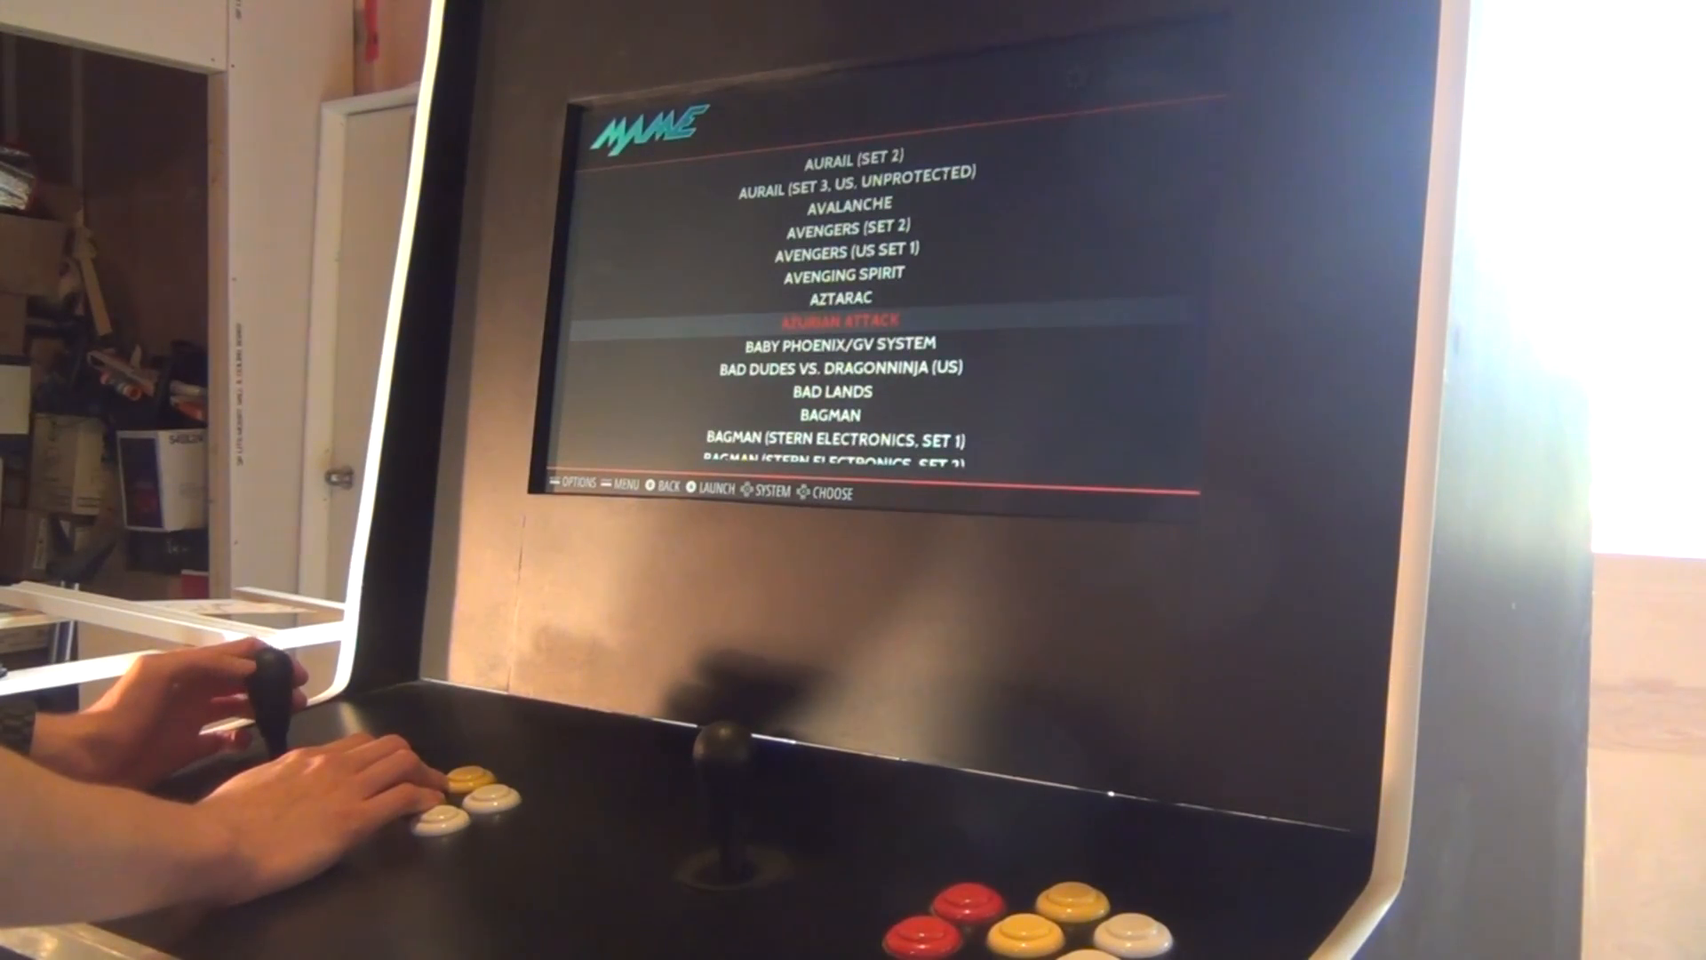
pyautogui.scroll(3)
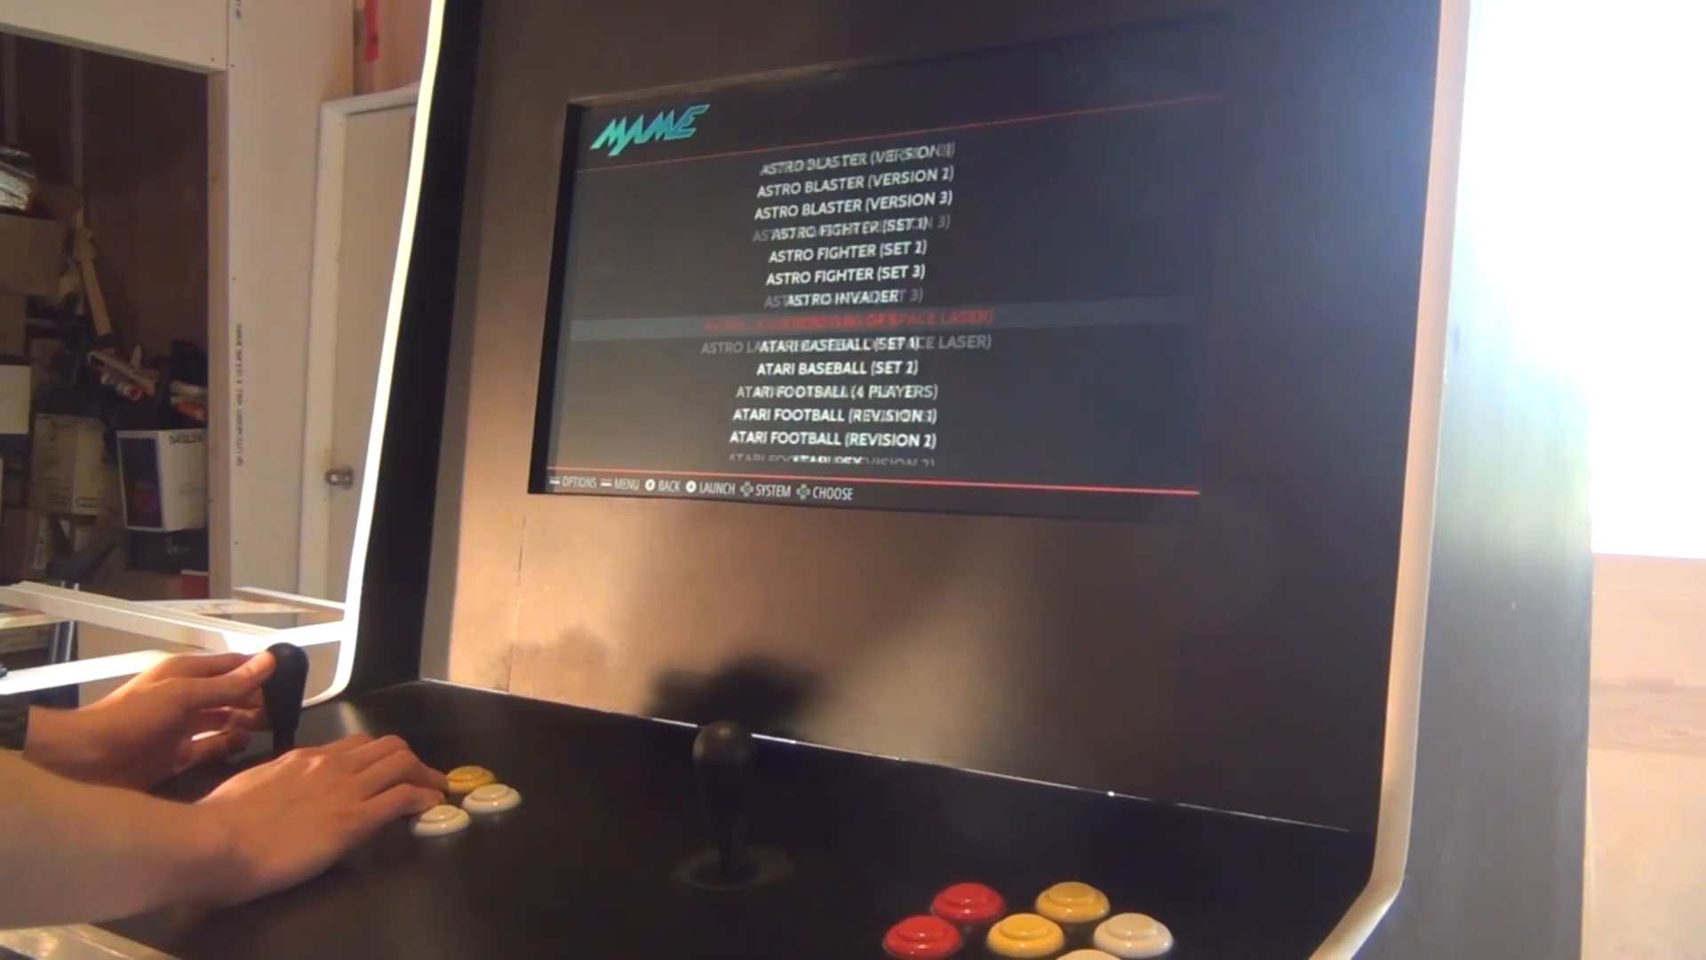
pyautogui.scroll(3)
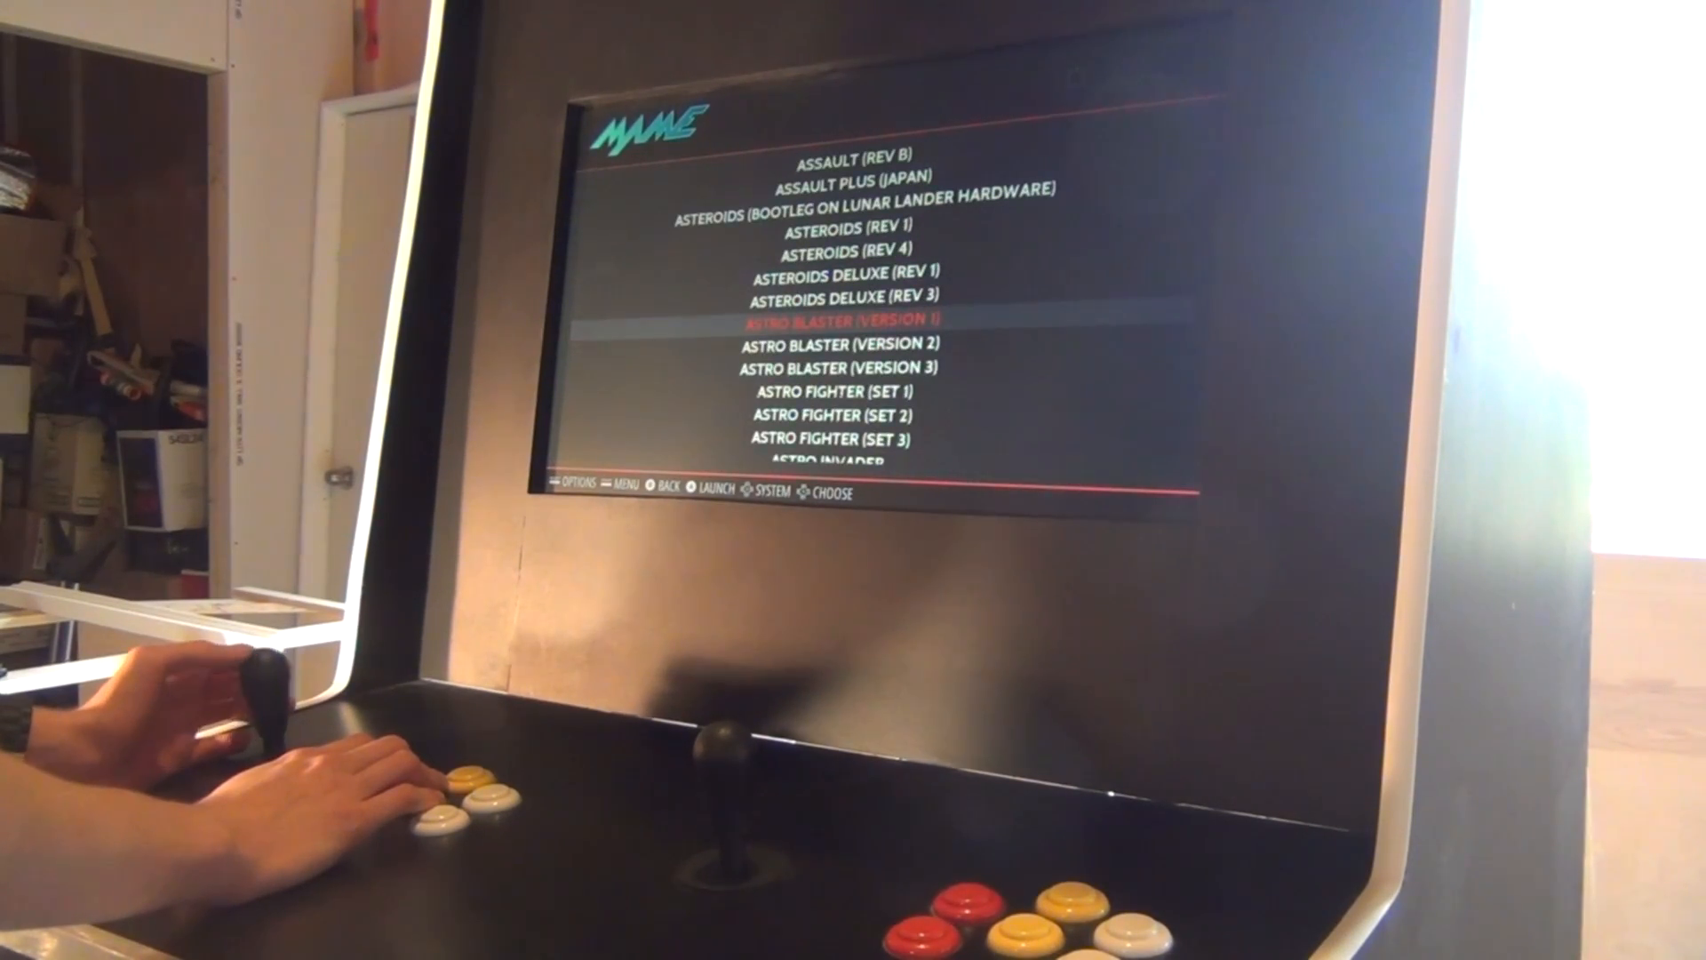